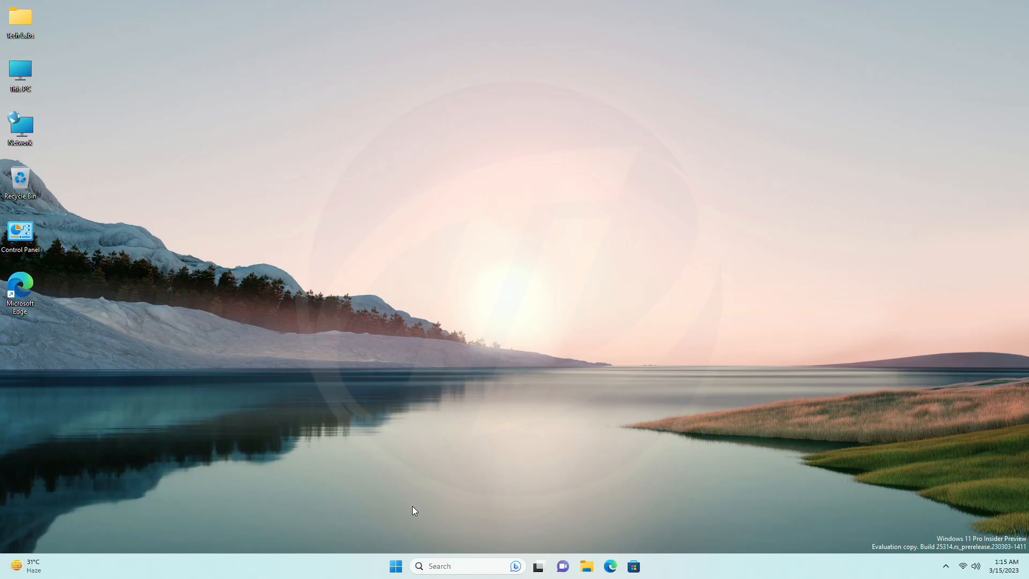
pyautogui.moveTo(395, 566)
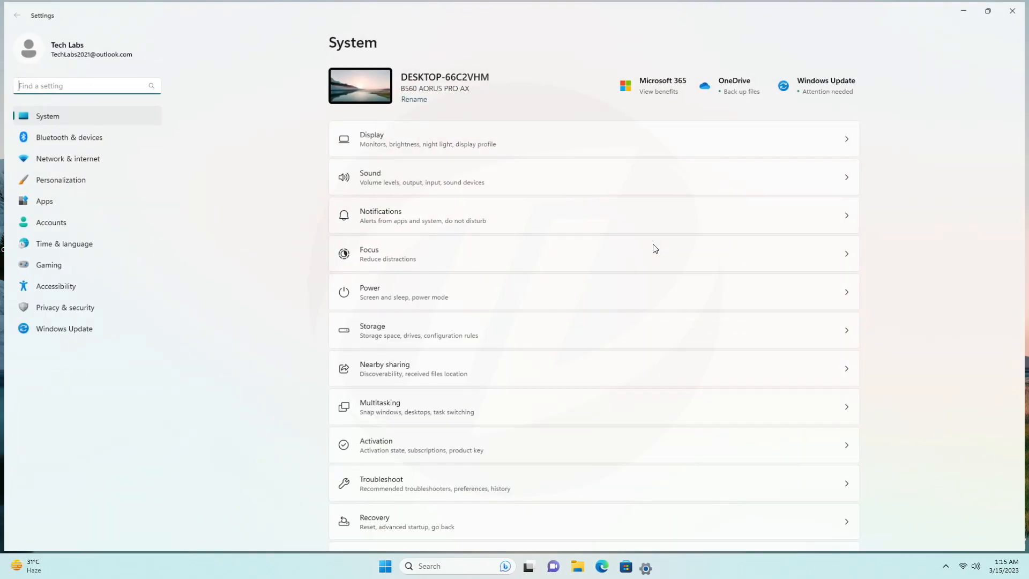
# Step: Go to the Privacy & security page in Settings
pyautogui.click(65, 307)
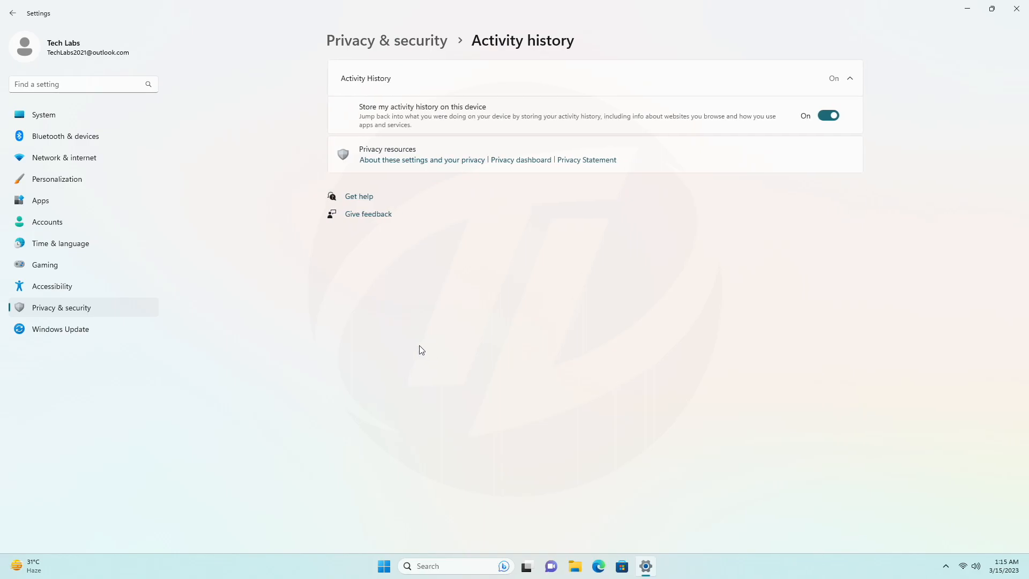
pyautogui.moveTo(591, 344)
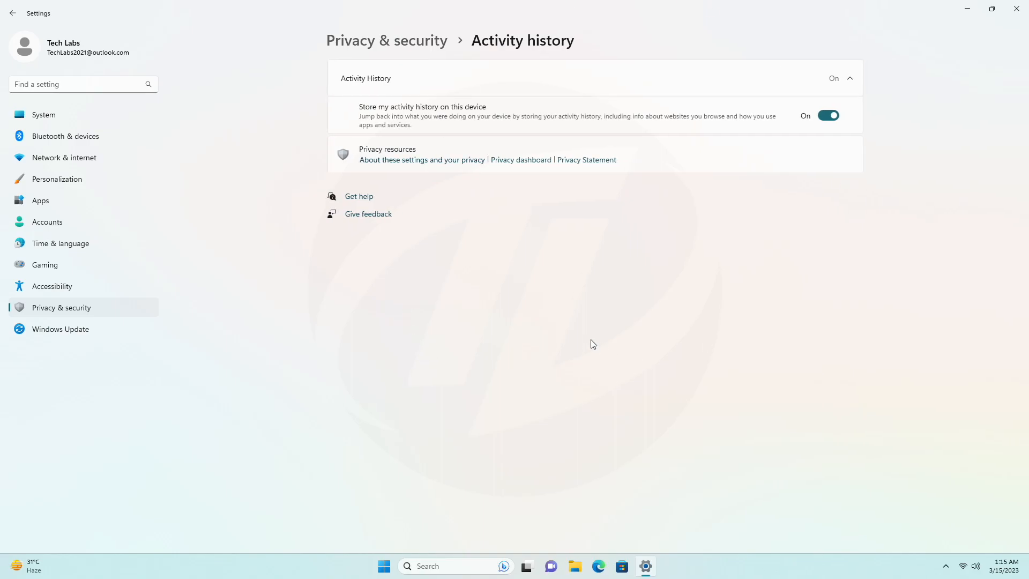
pyautogui.moveTo(806, 133)
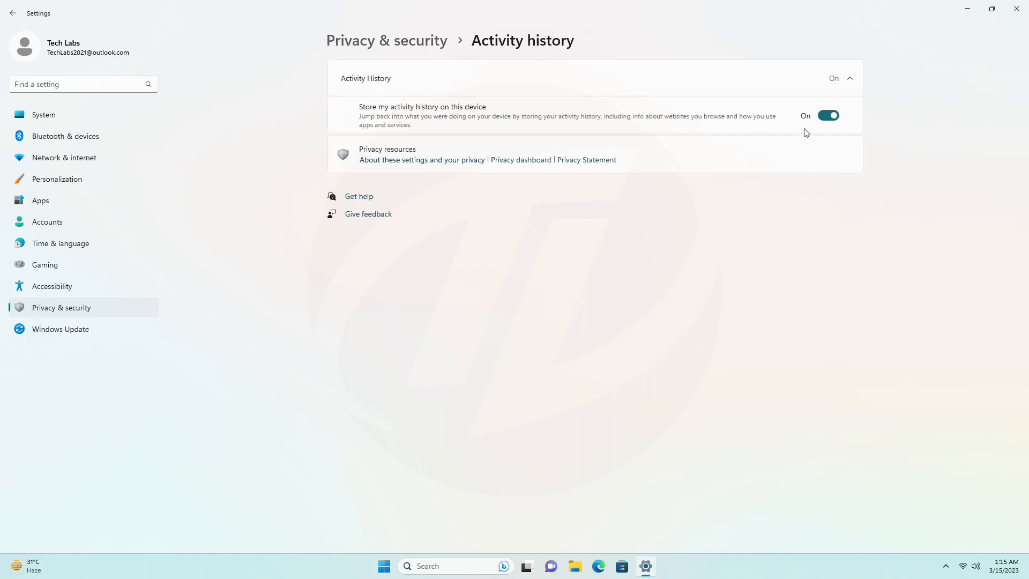
# Step: Turn off 'Store my activity history on this device' on the Activity history page
pyautogui.click(827, 116)
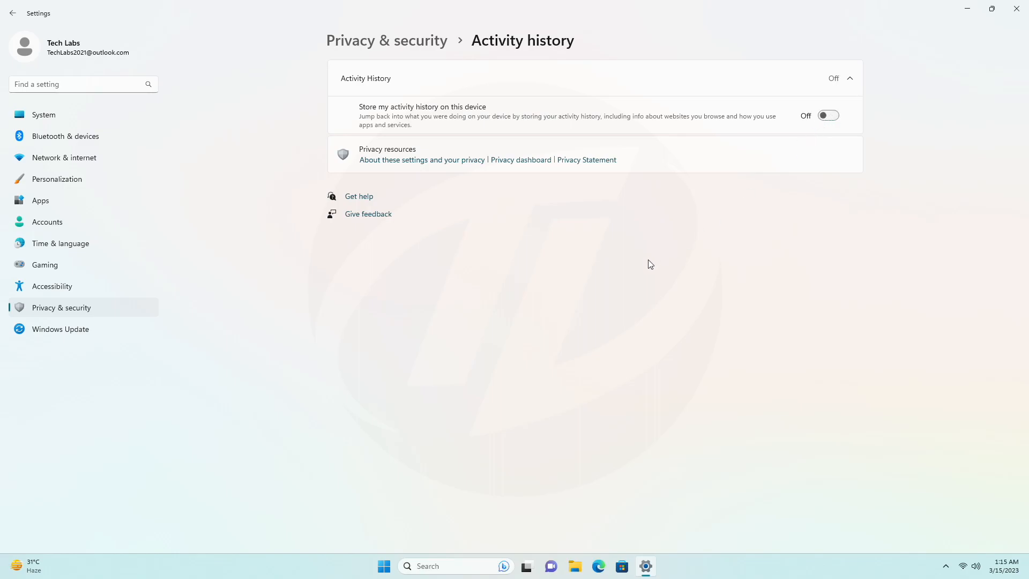